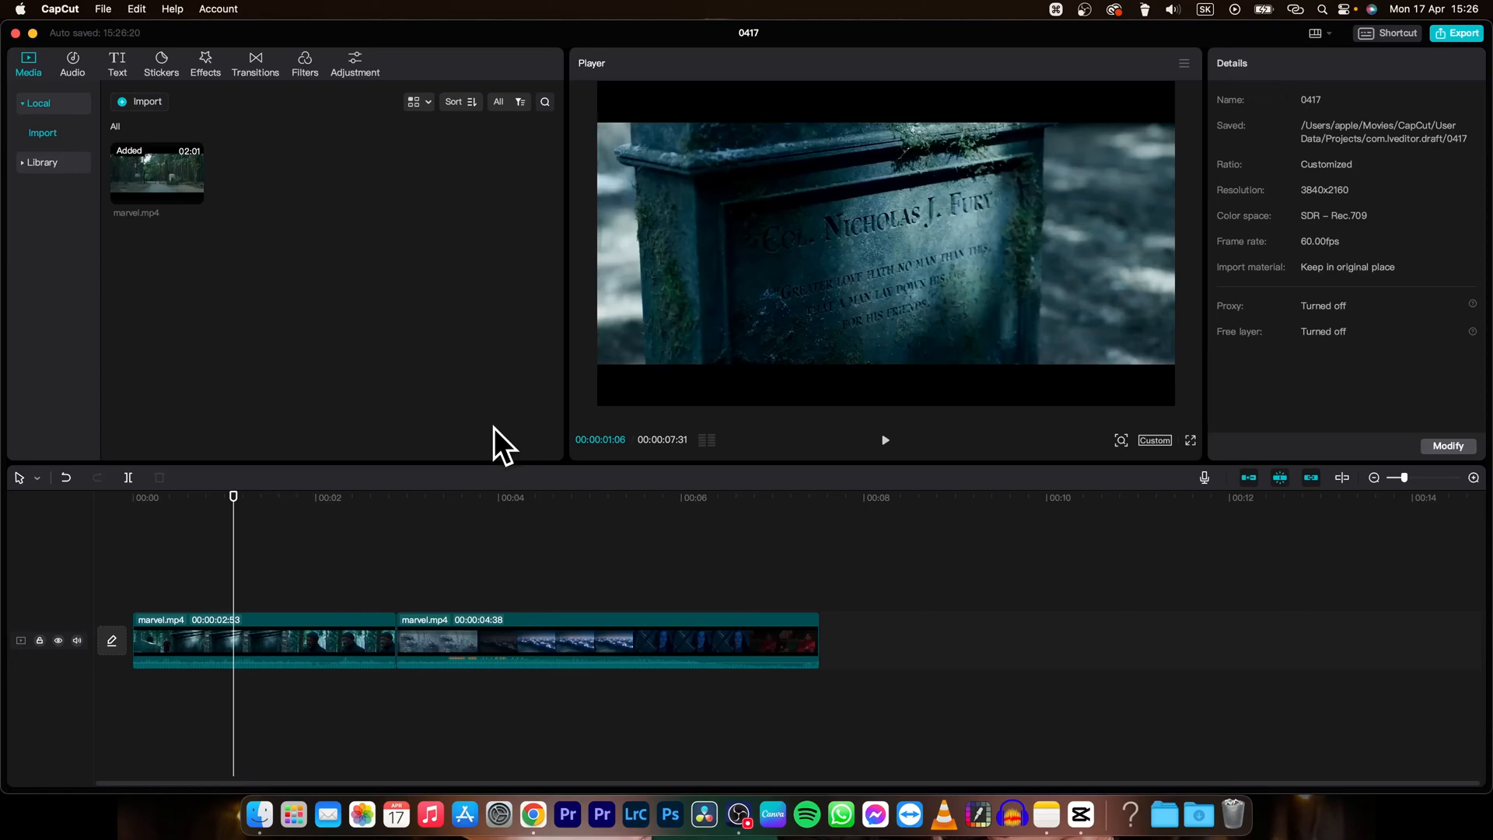
pyautogui.moveTo(310, 524)
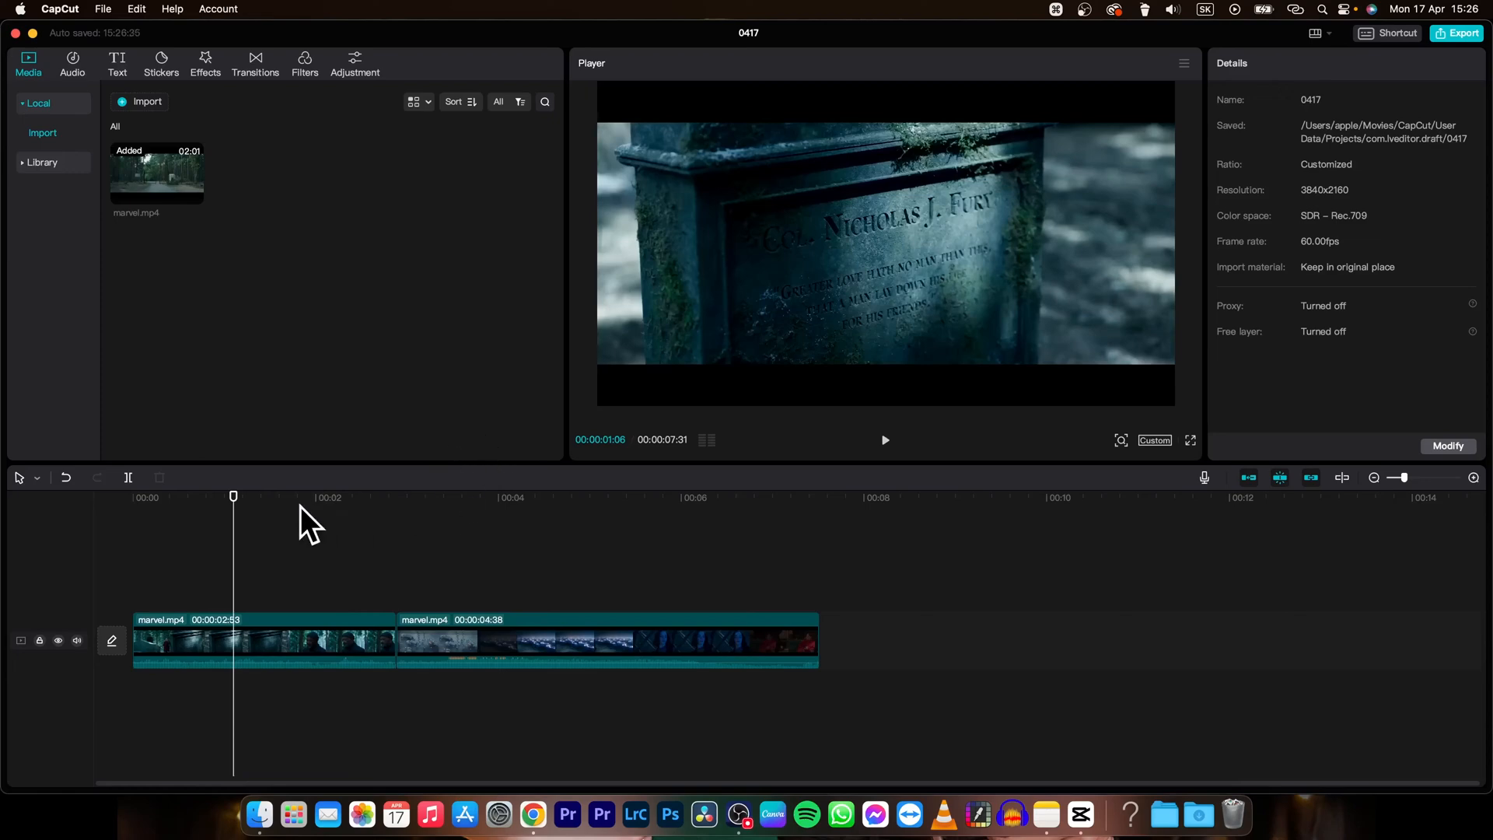
pyautogui.moveTo(232, 521)
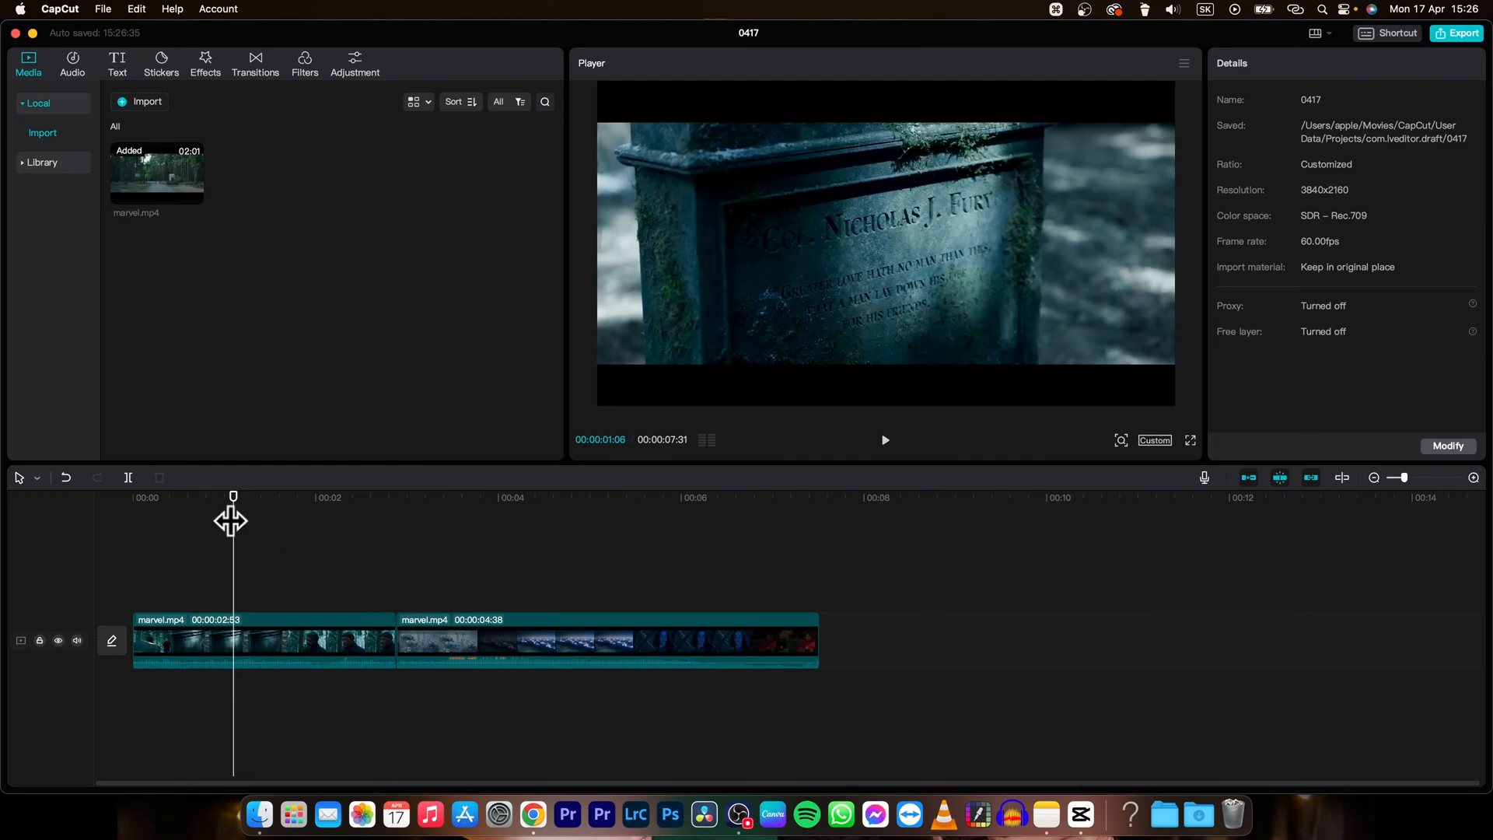
# - Move the playhead to about 00:02, just before the cut between the two marvel.mp4 clips
pyautogui.moveTo(233, 496); pyautogui.dragTo(340, 497)
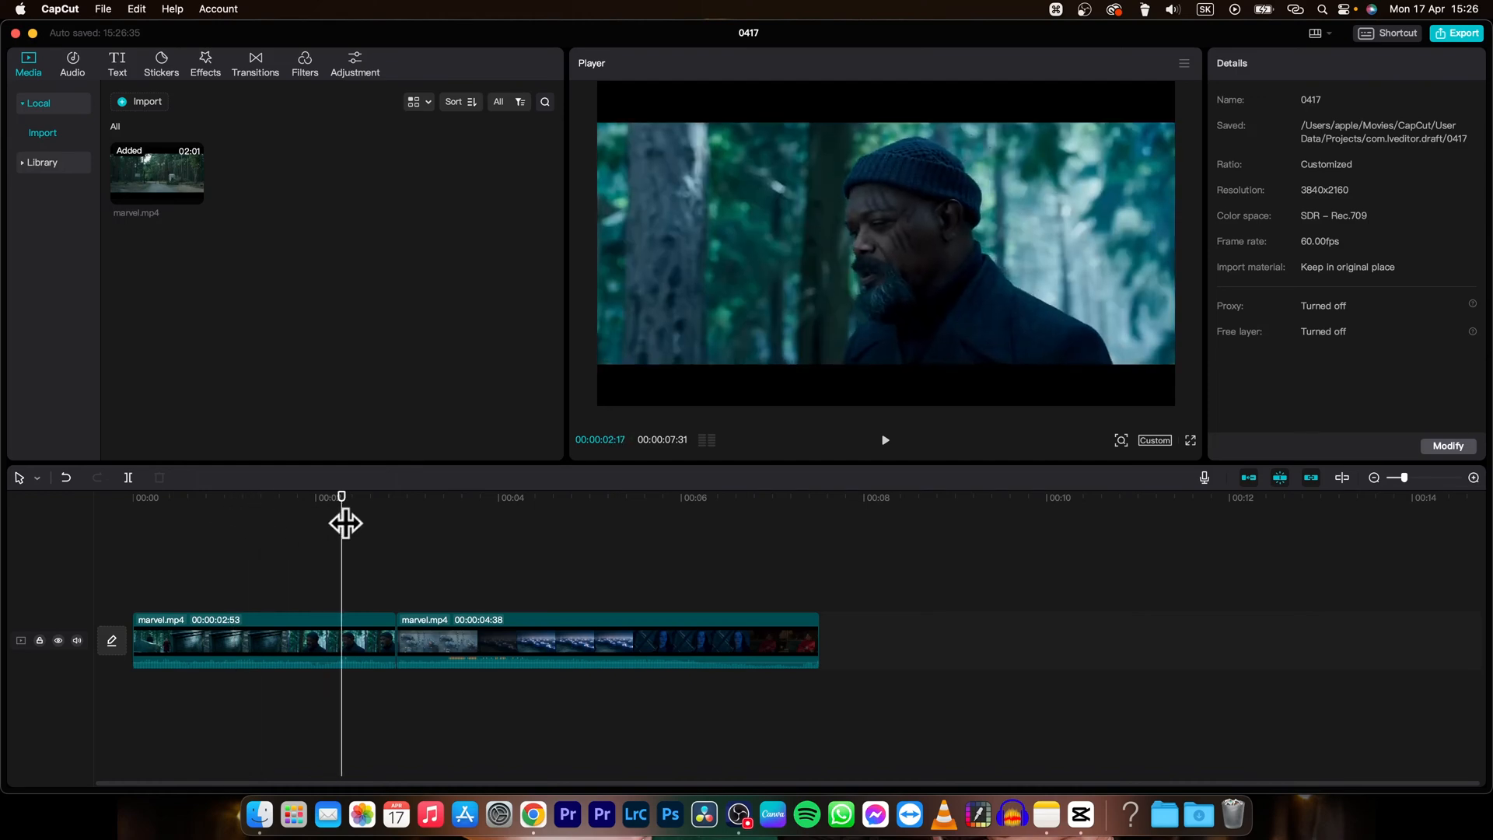
pyautogui.click(884, 441)
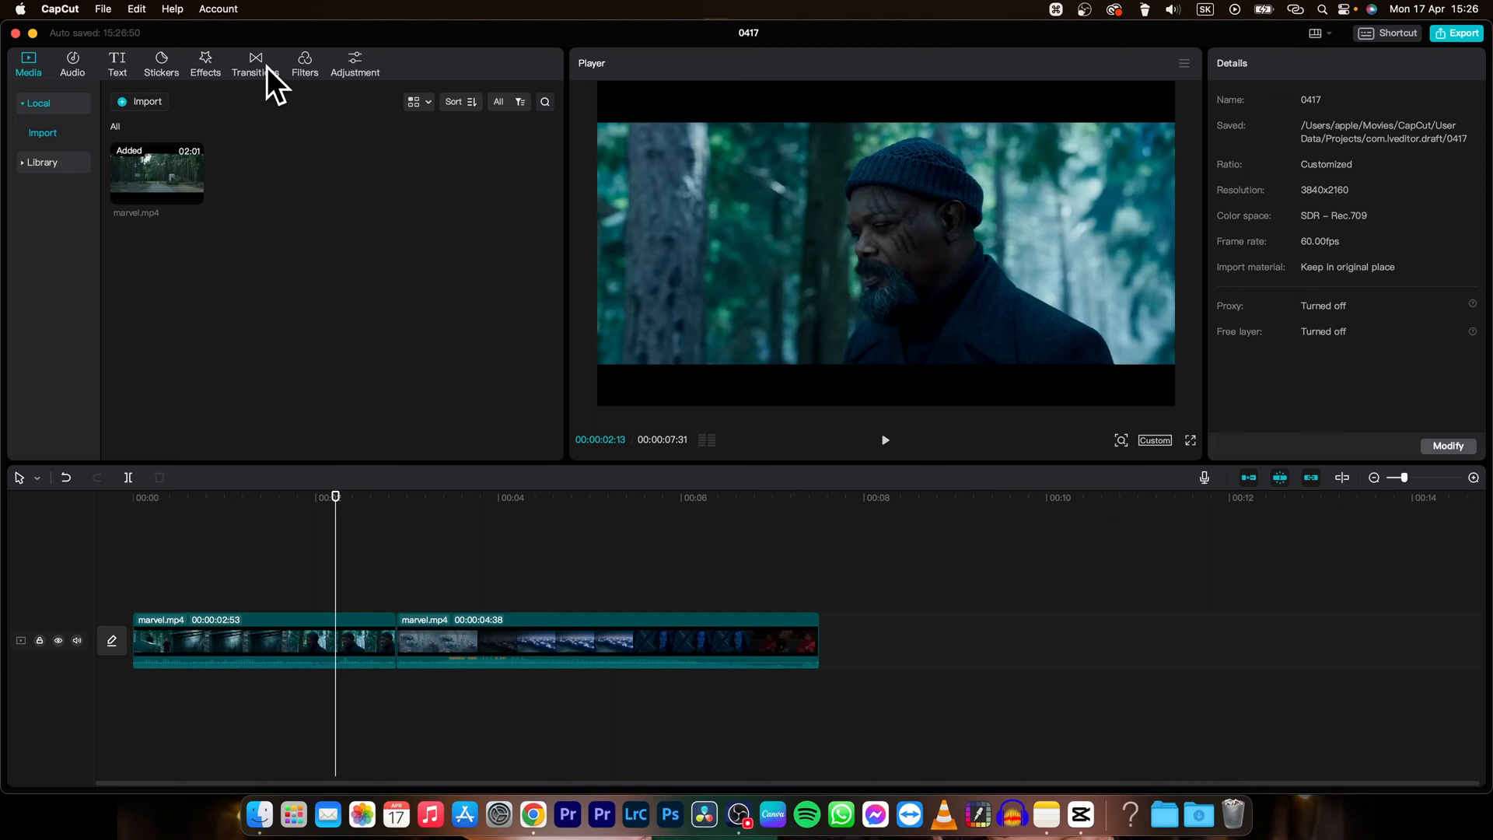
# - Show the Trending transitions in the transitions library and browse down the presets
pyautogui.click(254, 64)
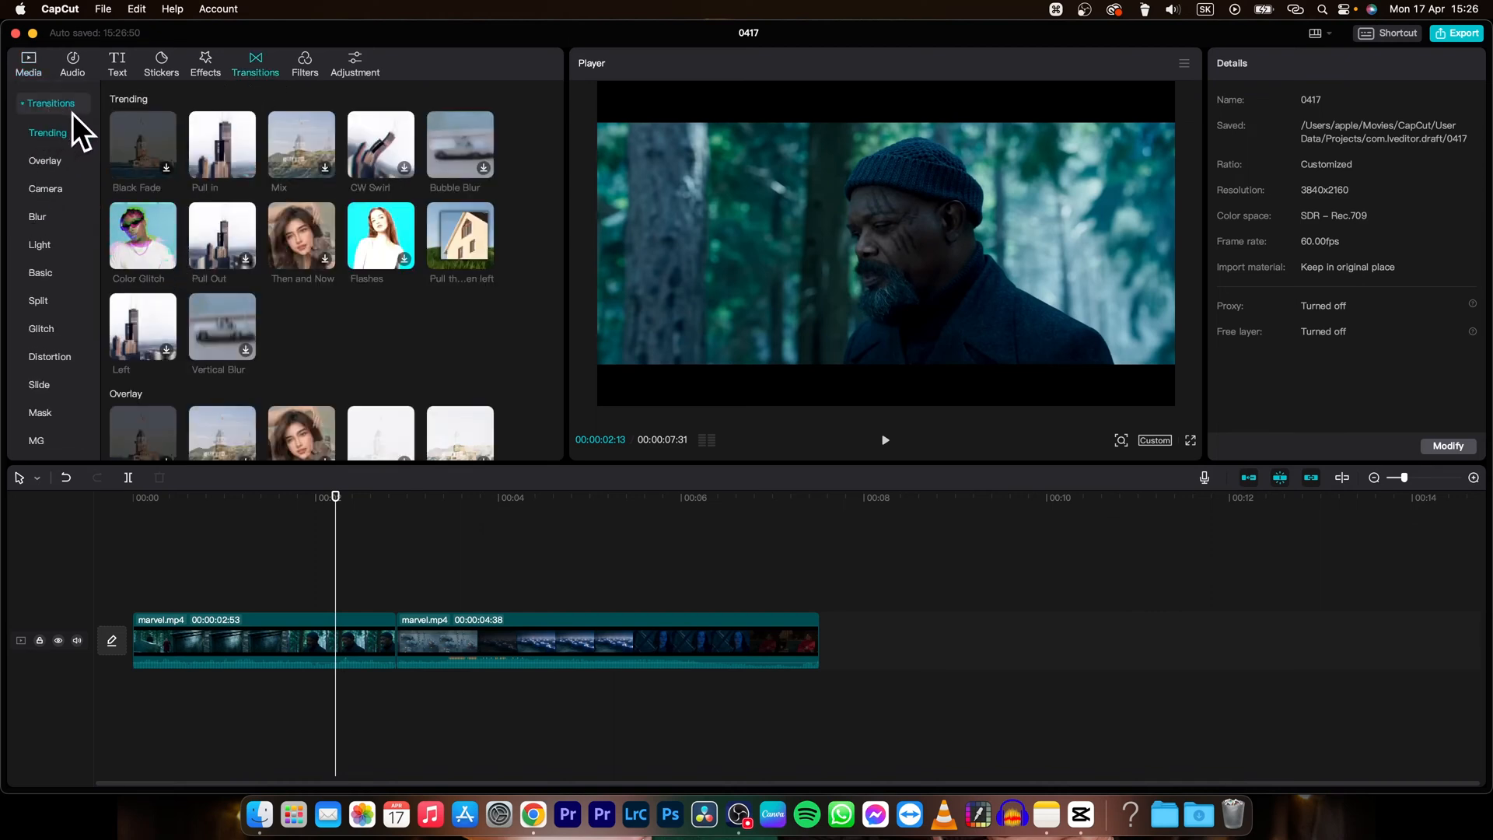
pyautogui.moveTo(53, 229)
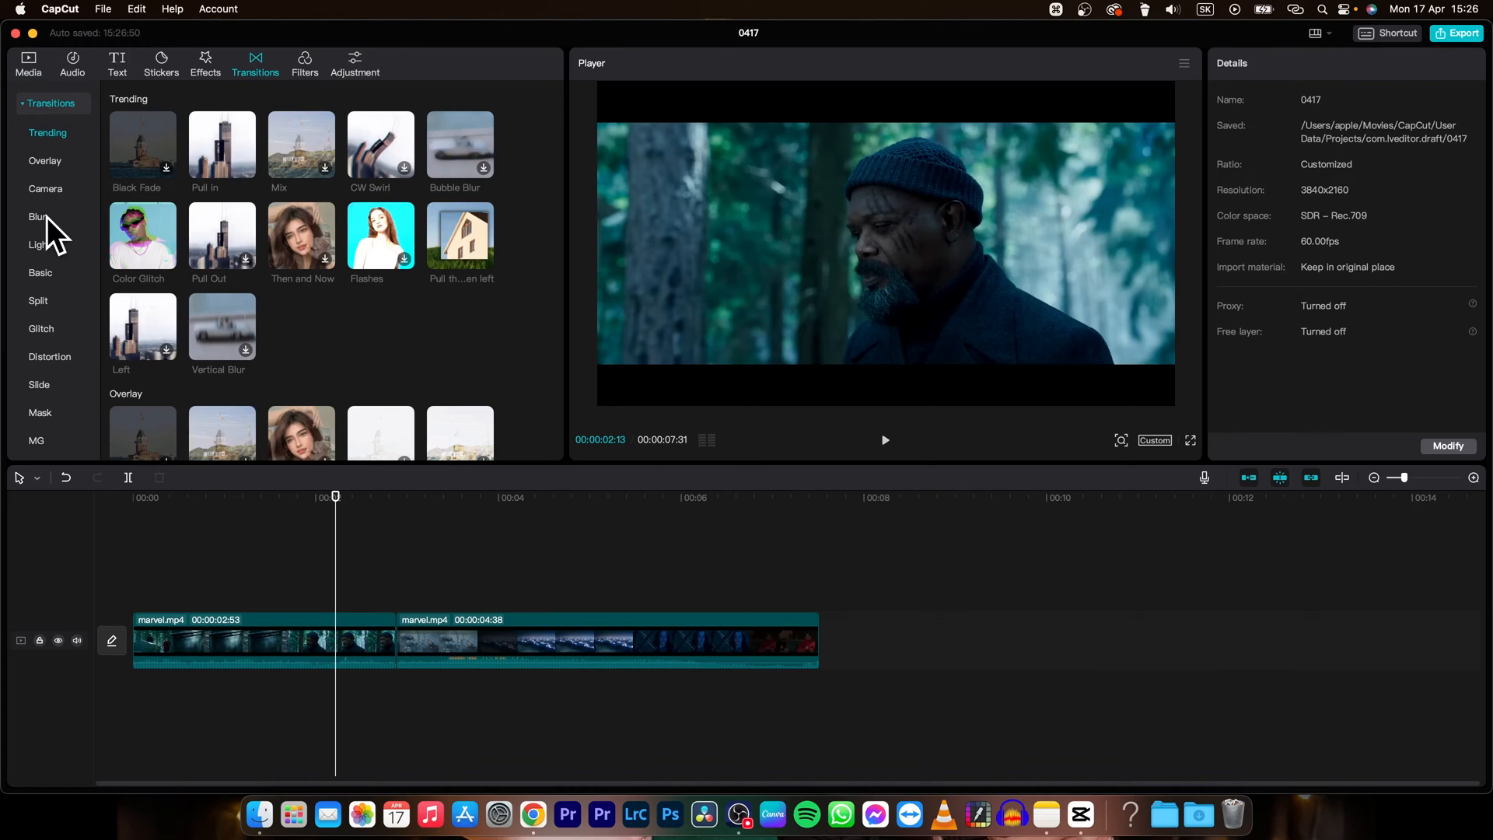
pyautogui.scroll(-3)
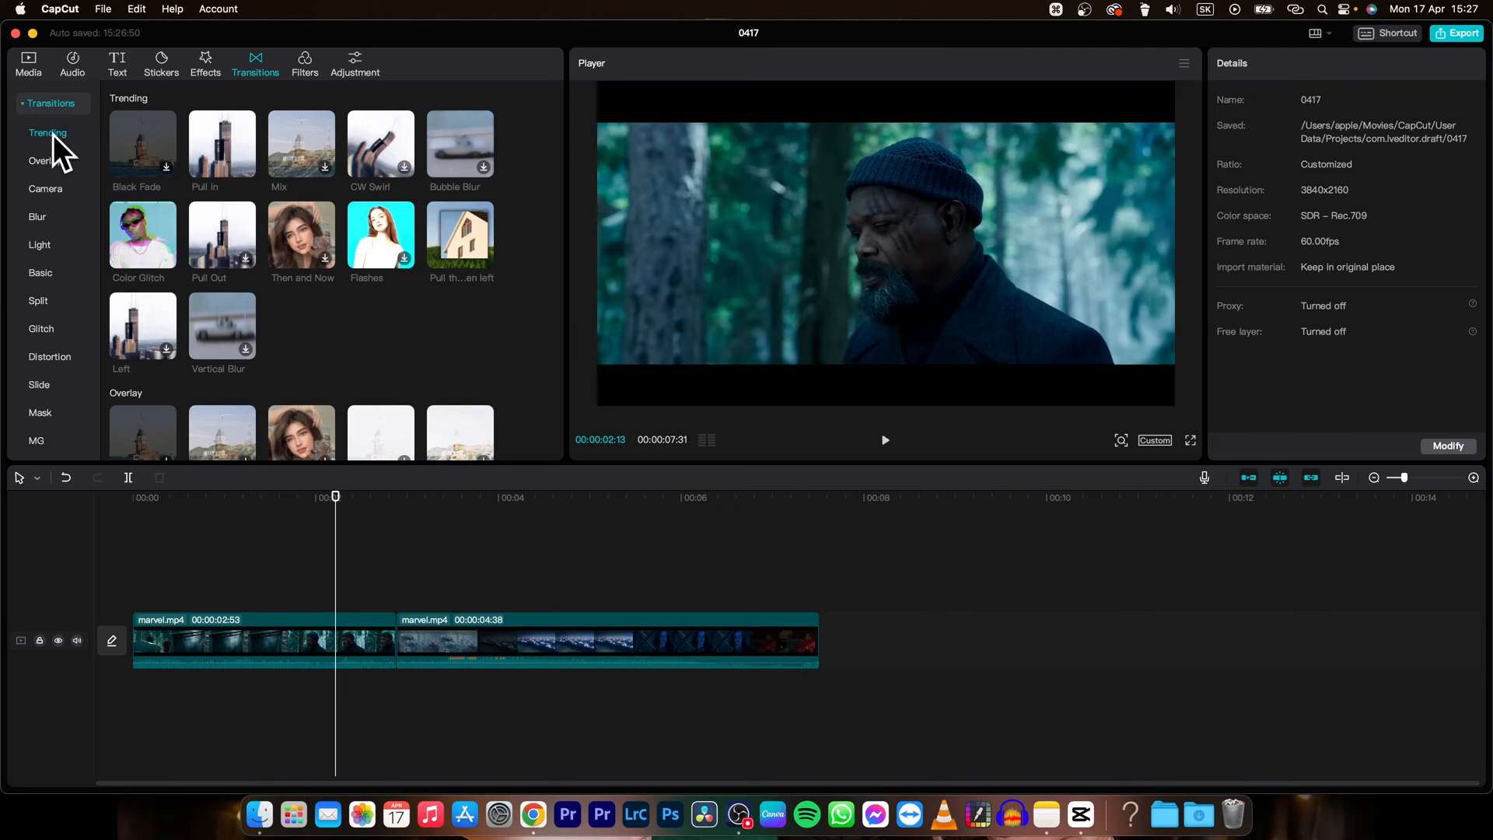
pyautogui.moveTo(467, 153)
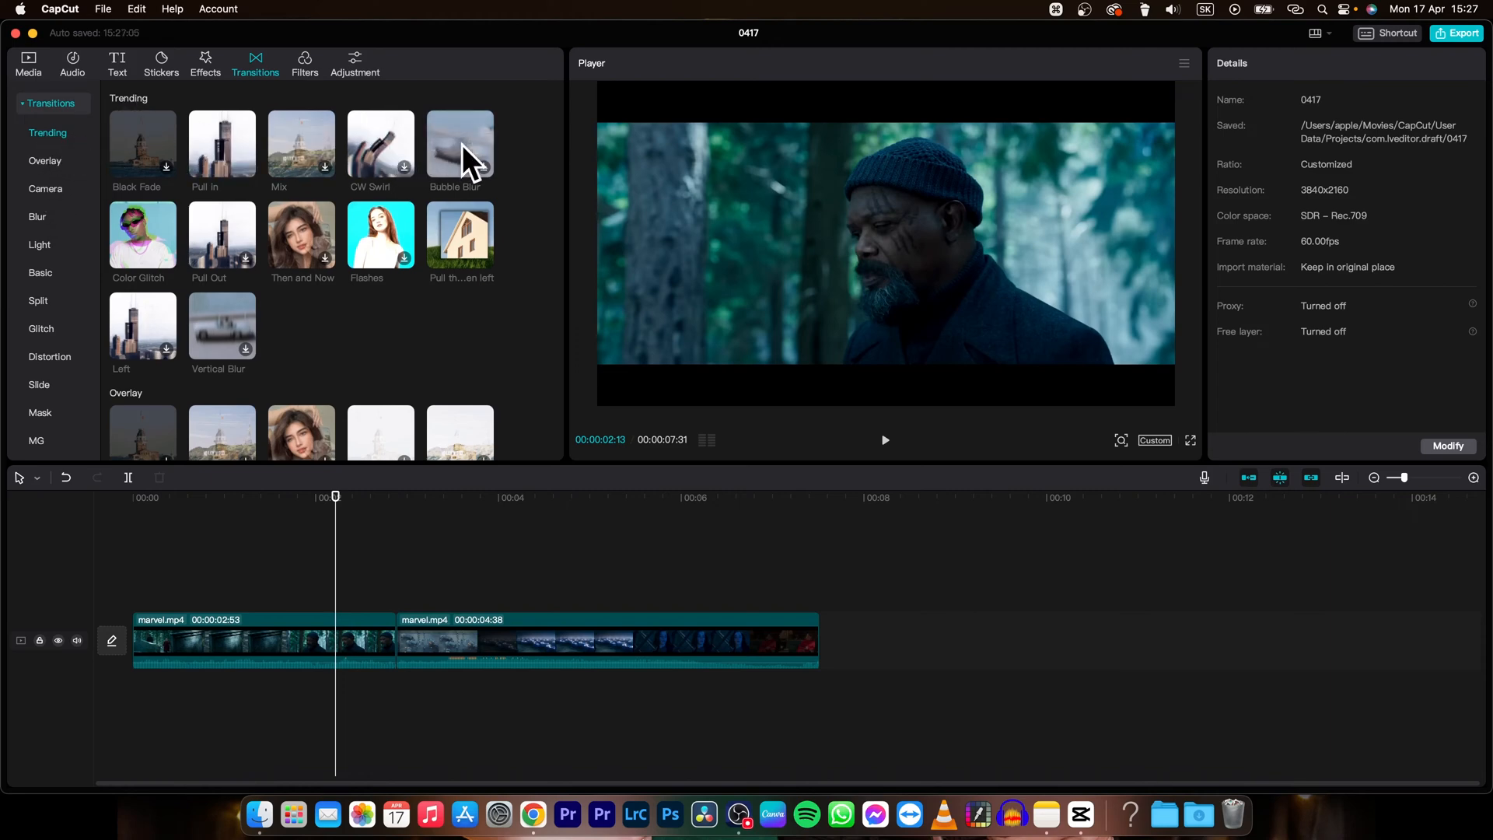
pyautogui.moveTo(395, 157)
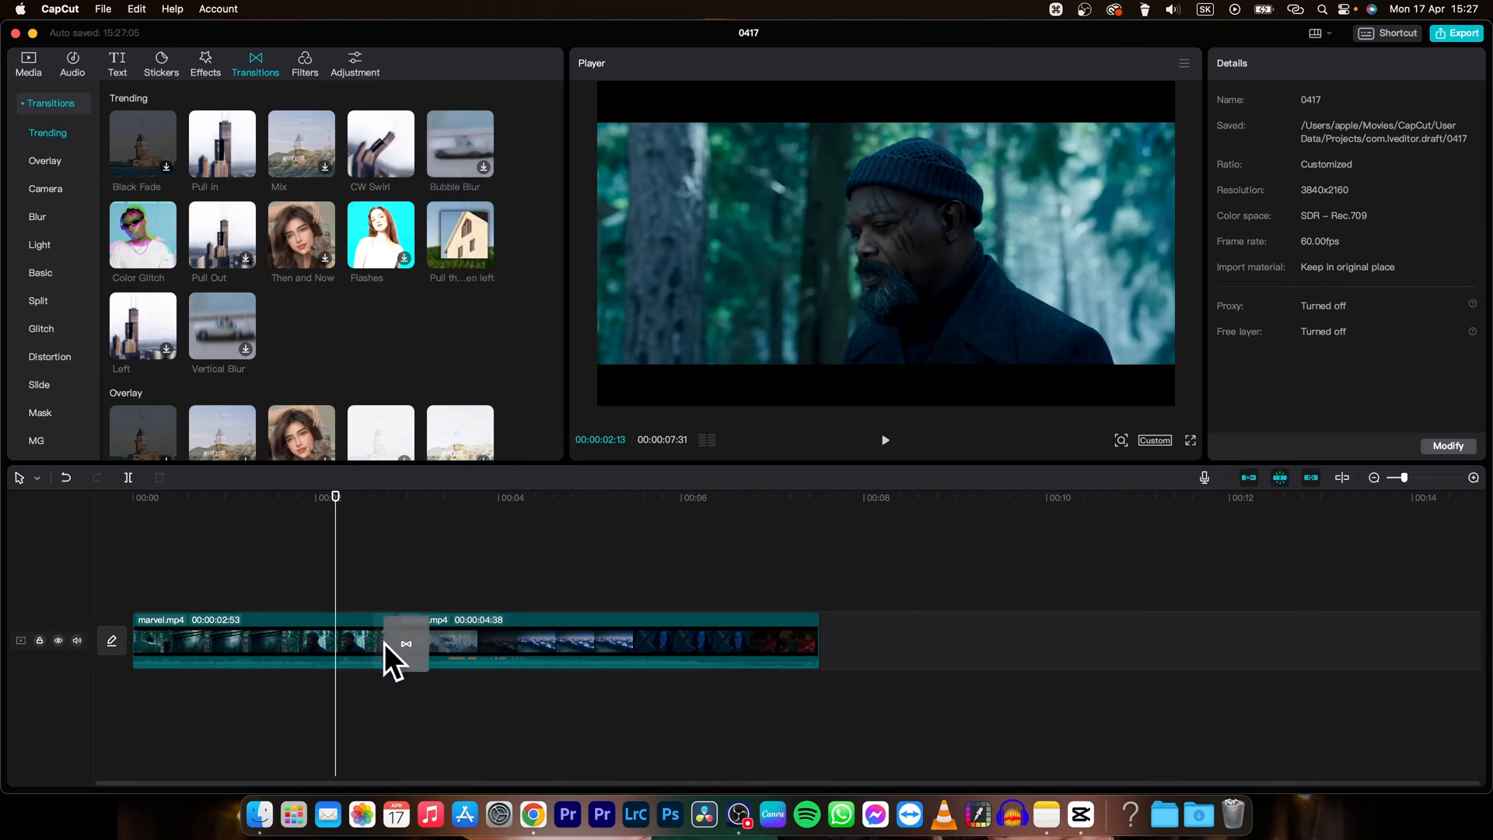
pyautogui.click(405, 642)
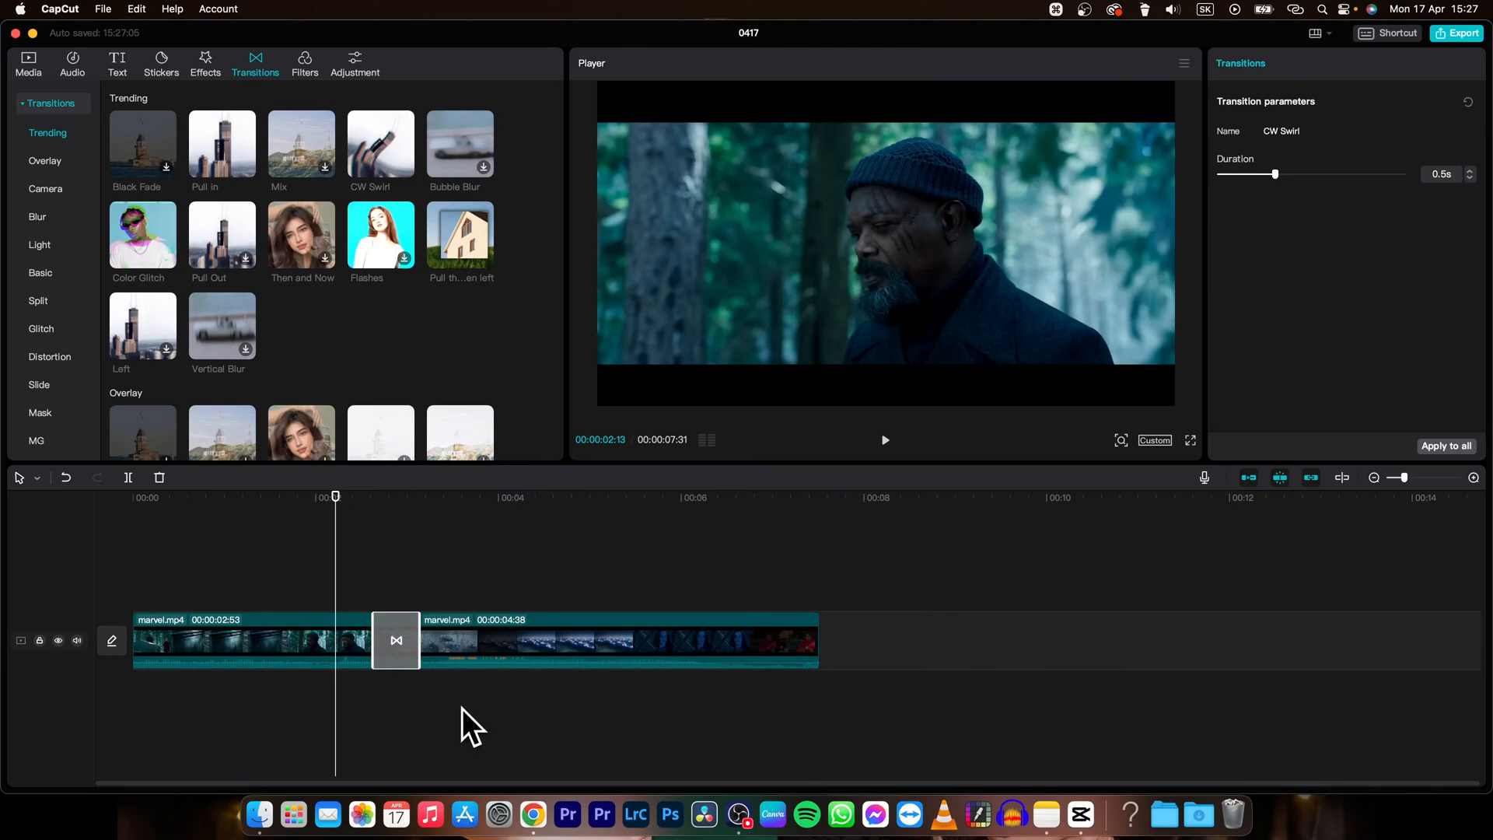
pyautogui.press('space')
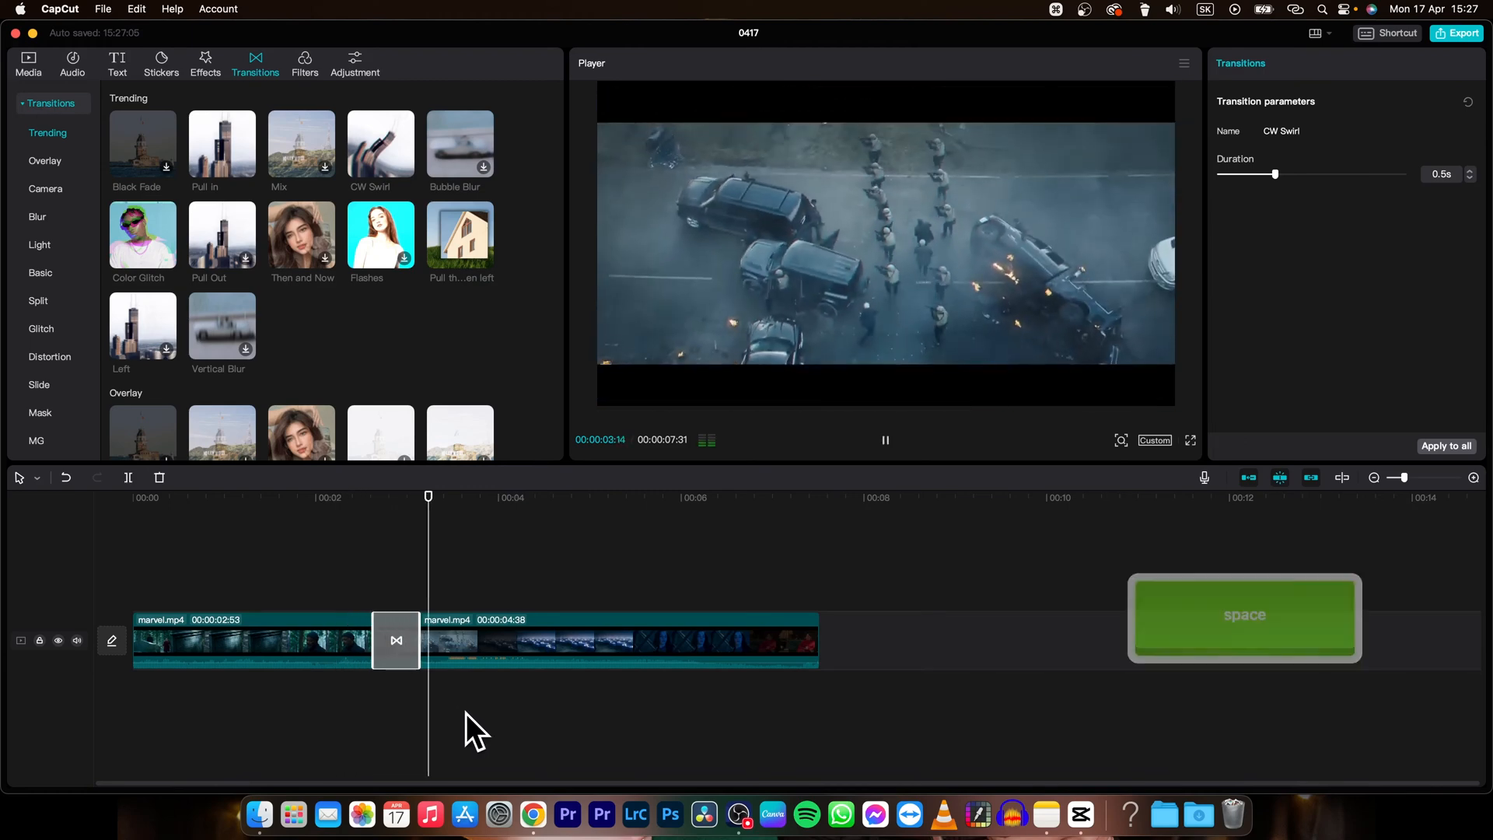
pyautogui.press('space')
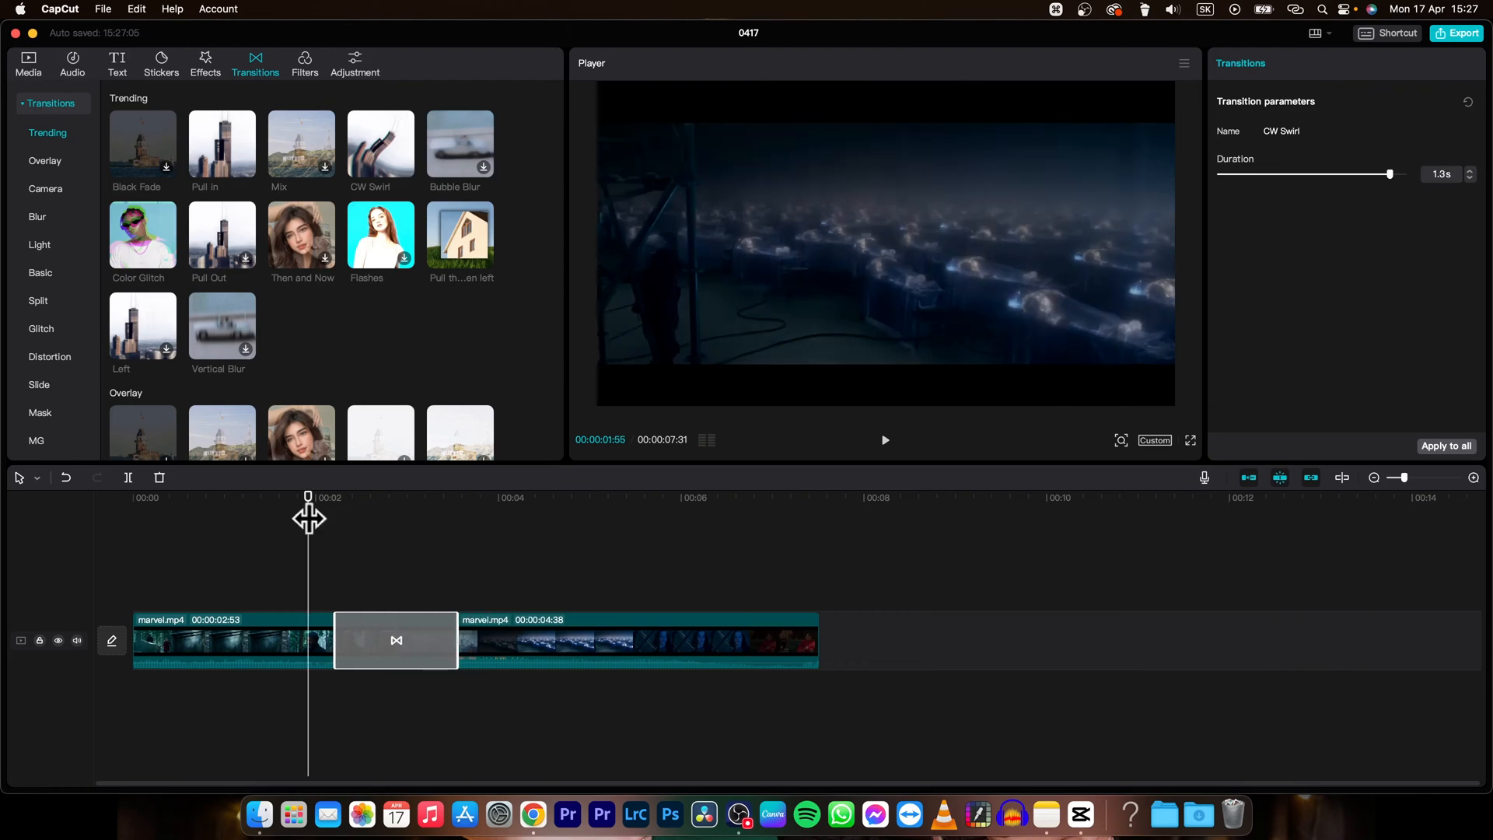
pyautogui.click(884, 440)
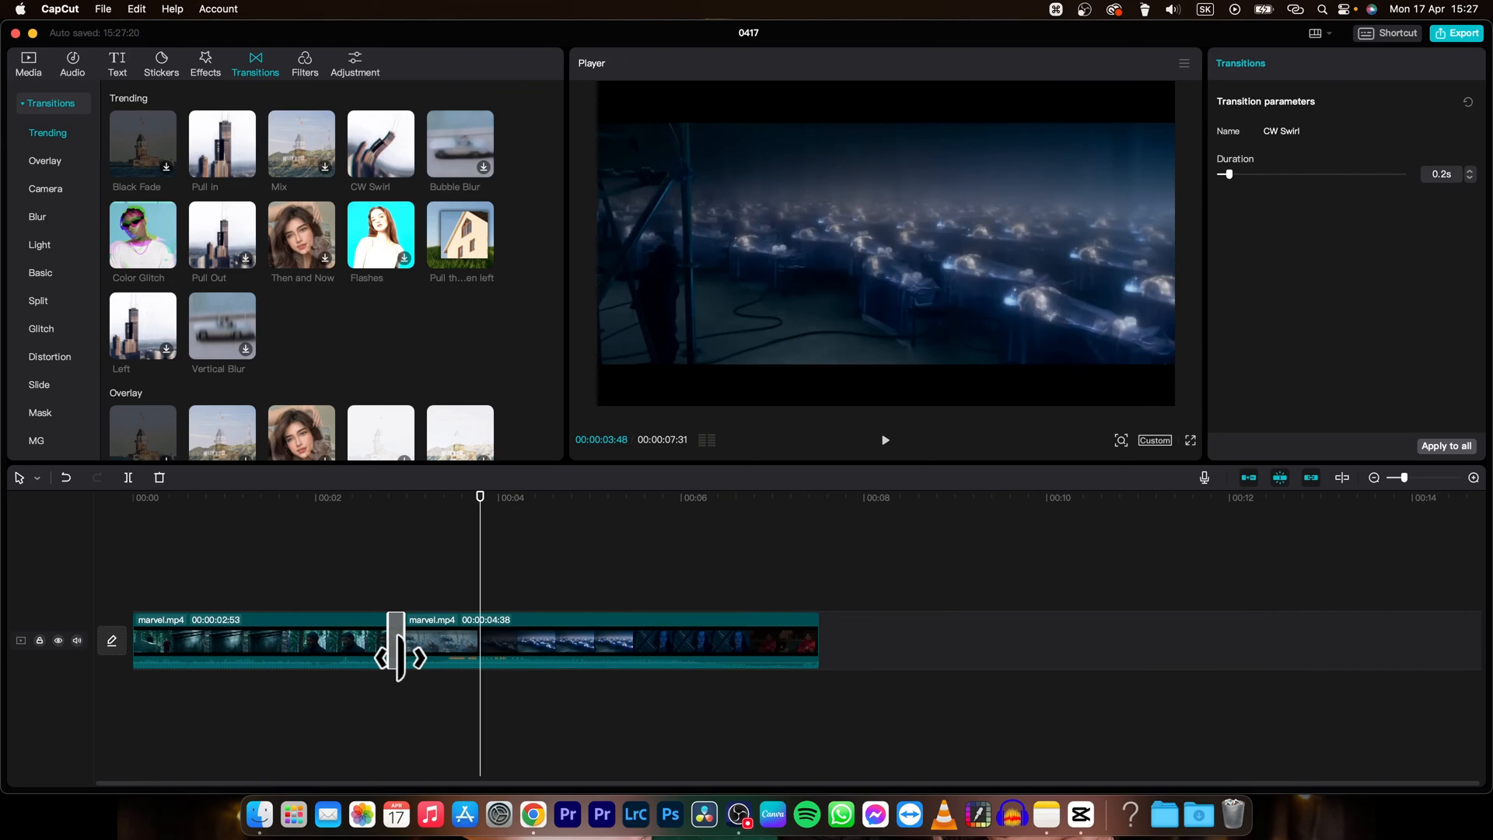
pyautogui.press('space')
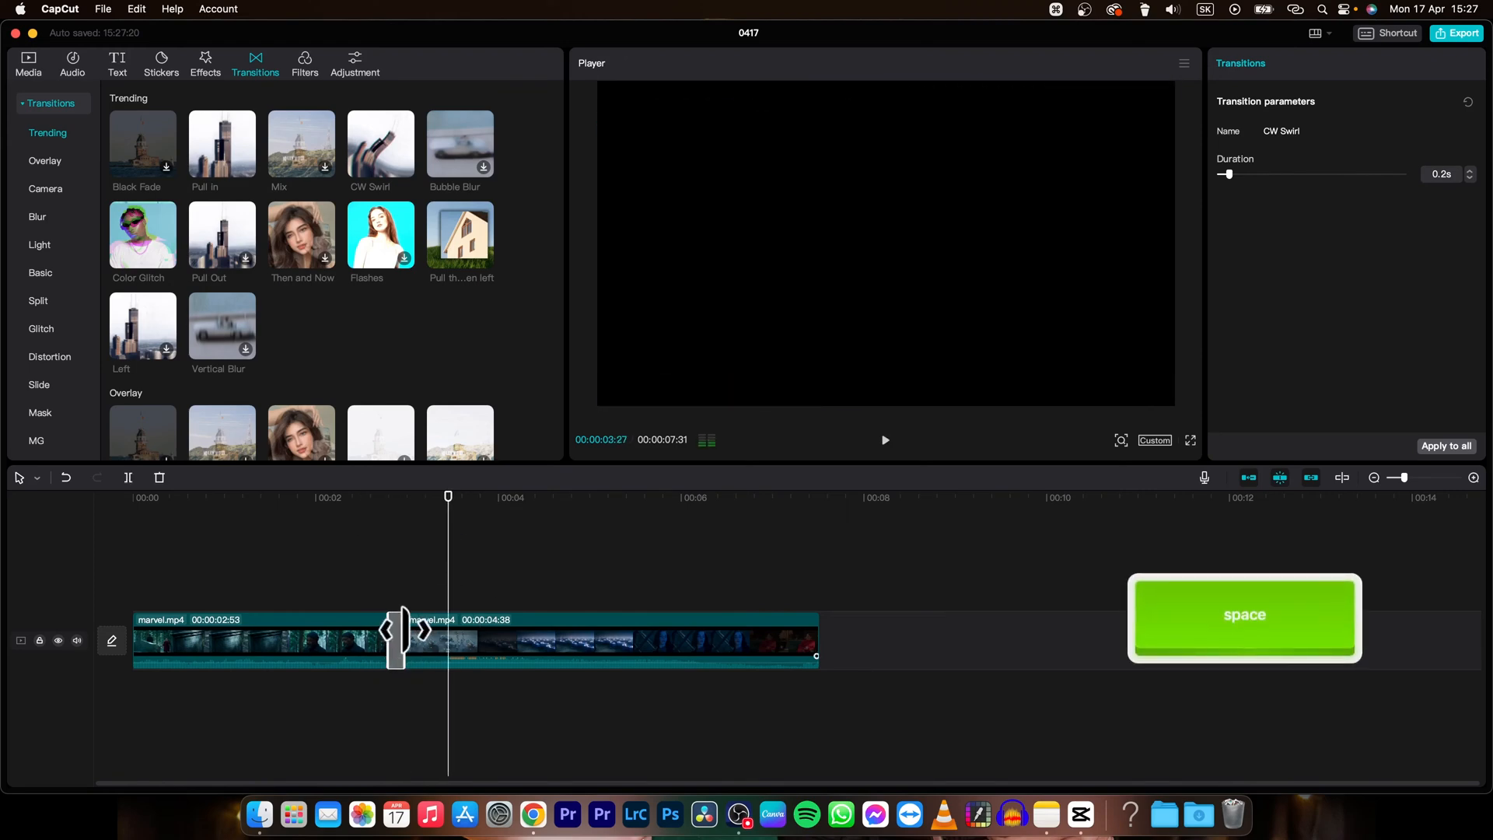
pyautogui.press('space')
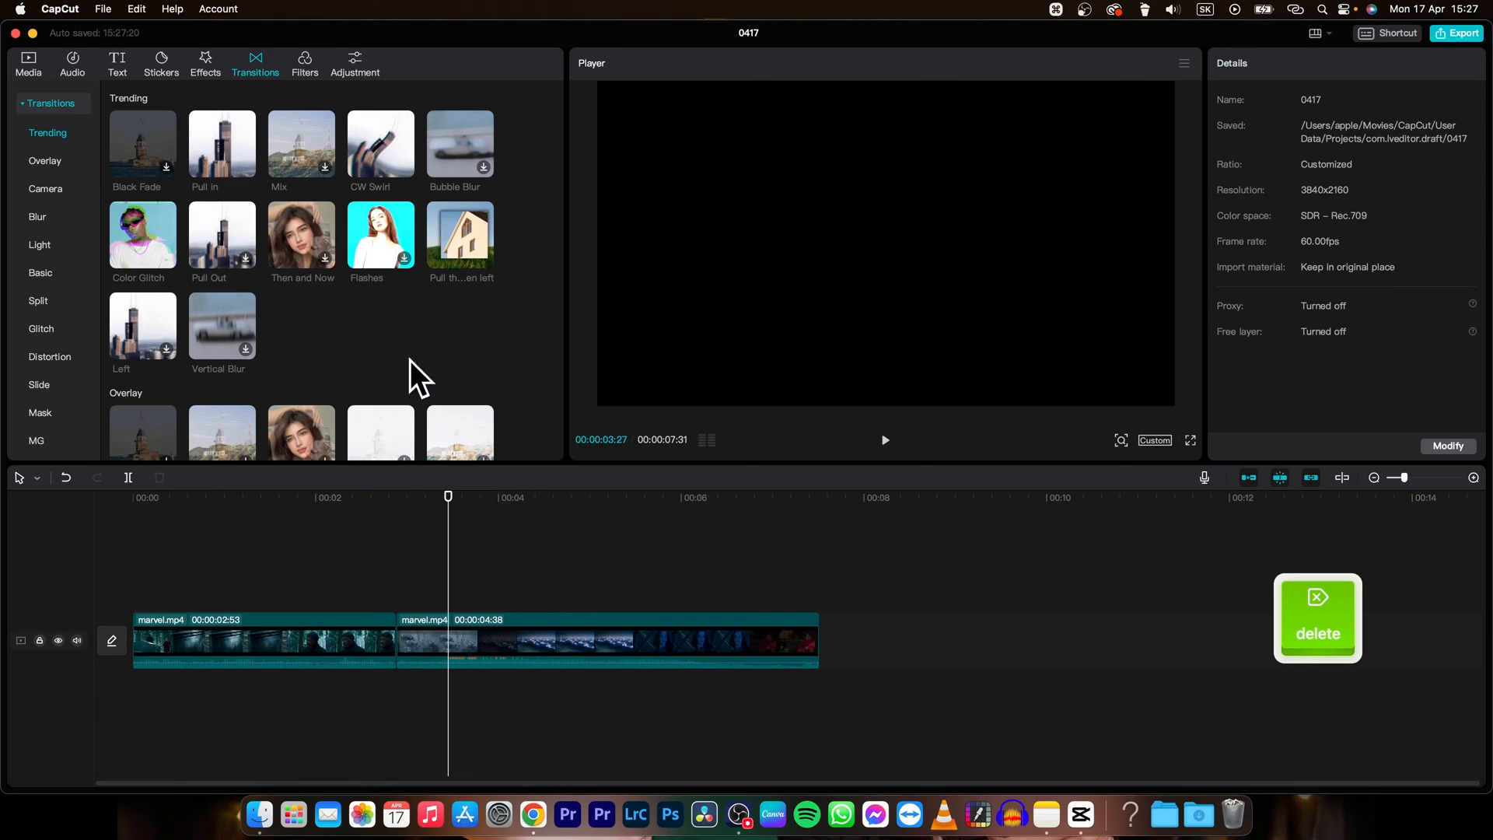
pyautogui.moveTo(143, 235)
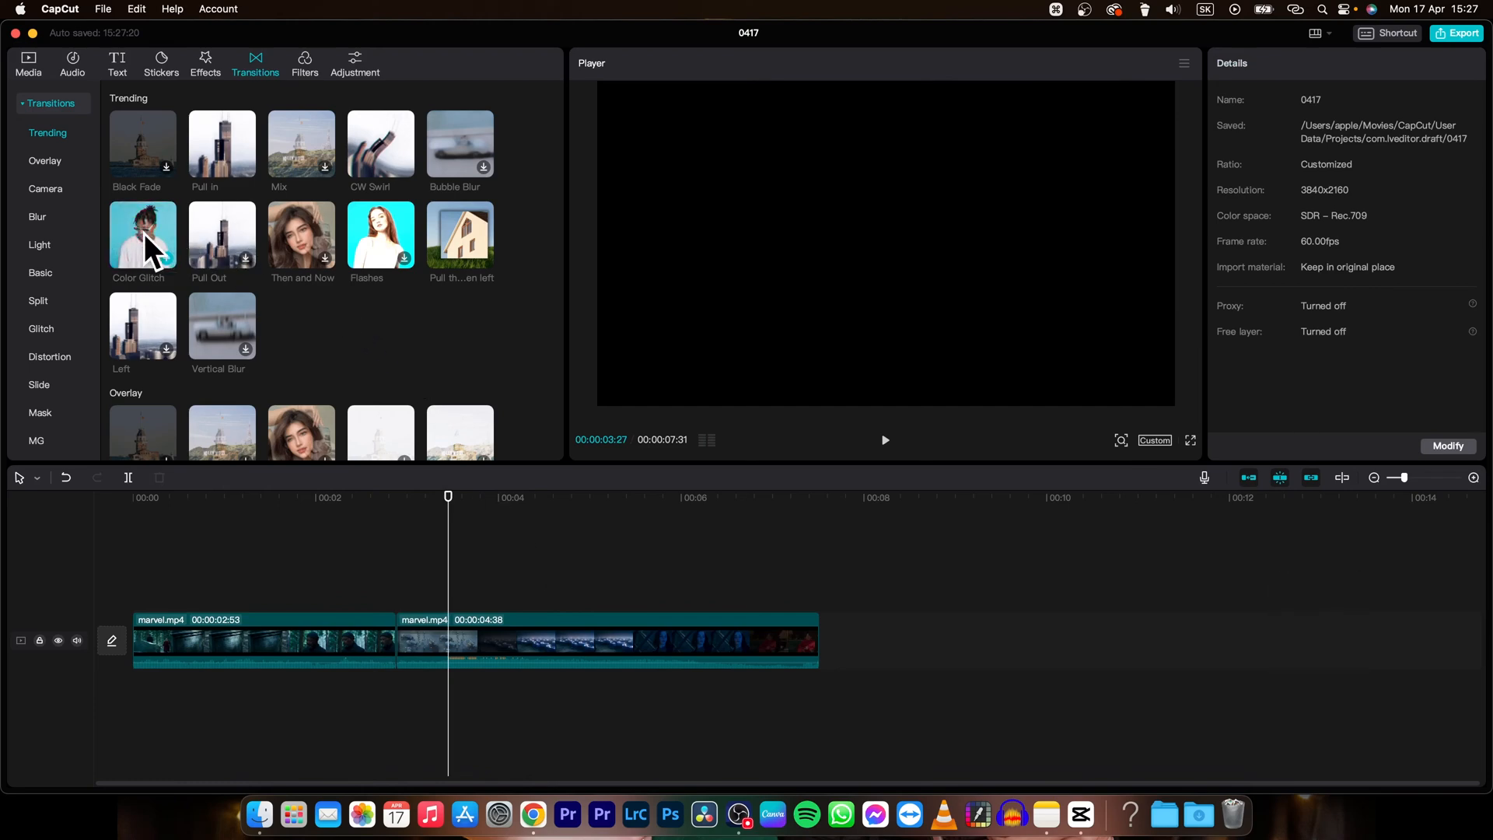
pyautogui.click(142, 235)
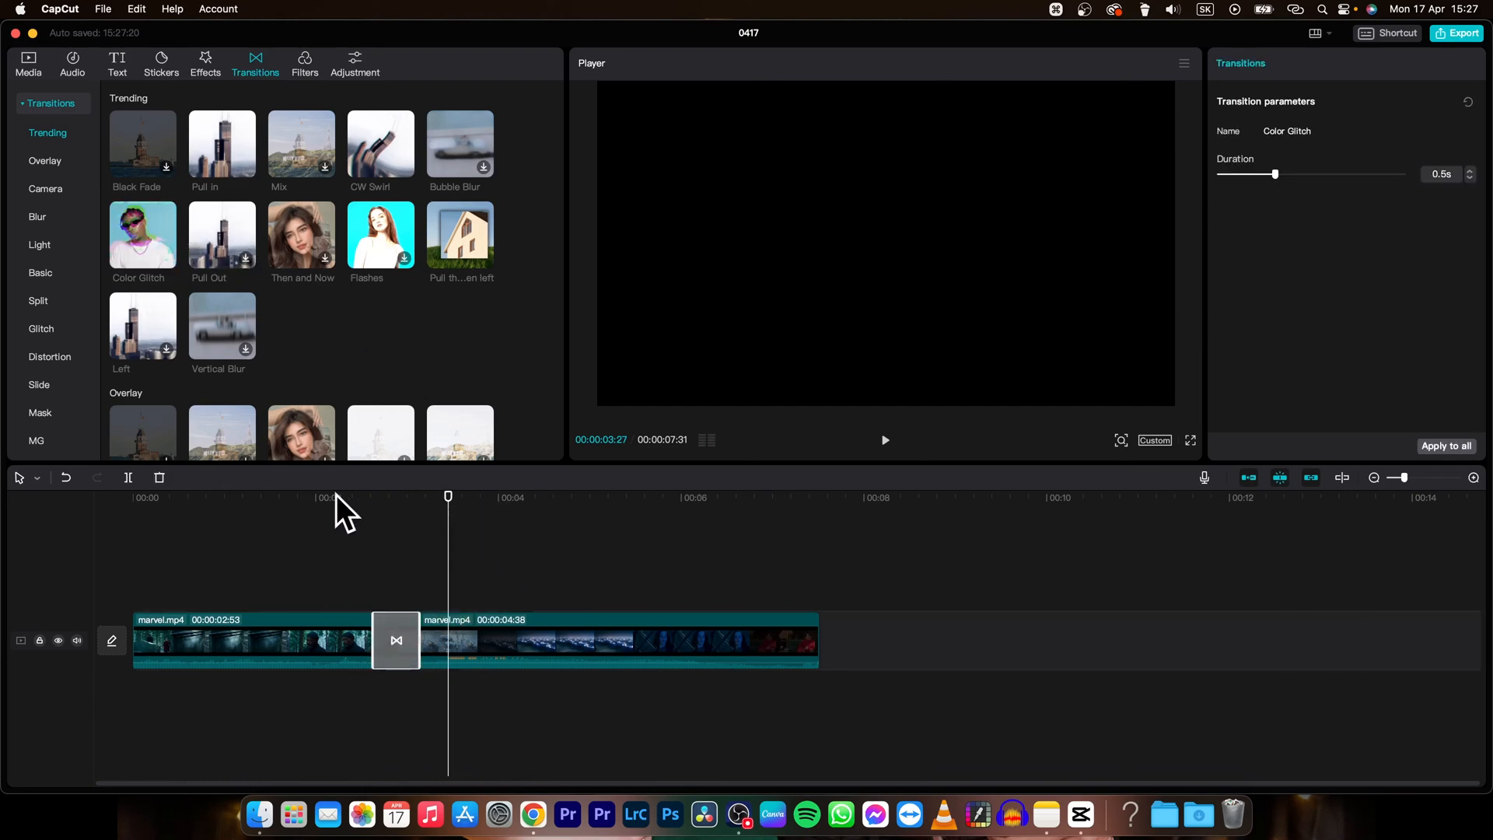
pyautogui.click(884, 441)
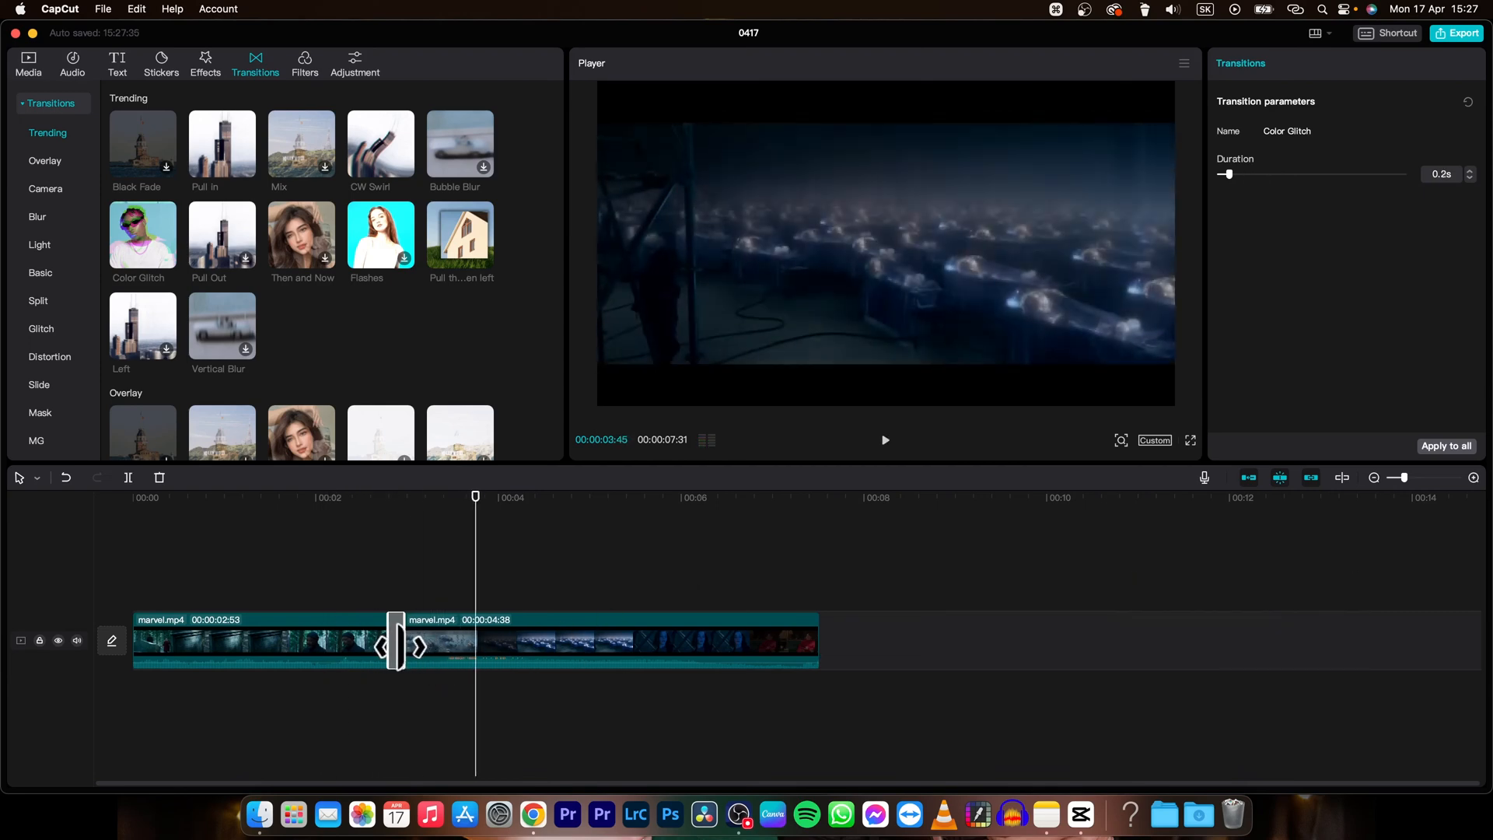
pyautogui.press('space')
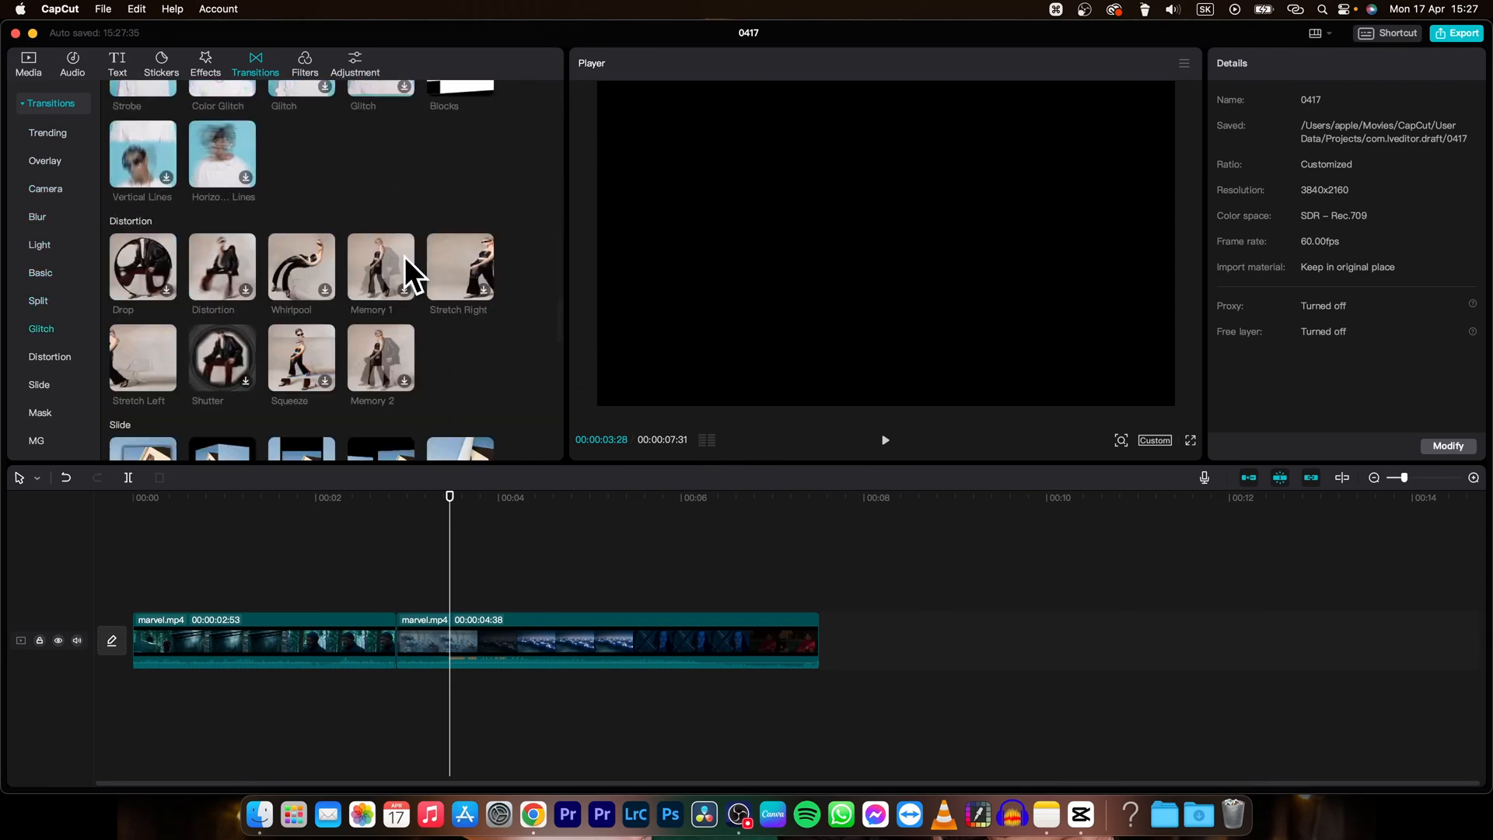
# - Place the Flame transition at the cut between the clips and preview it
pyautogui.click(37, 218)
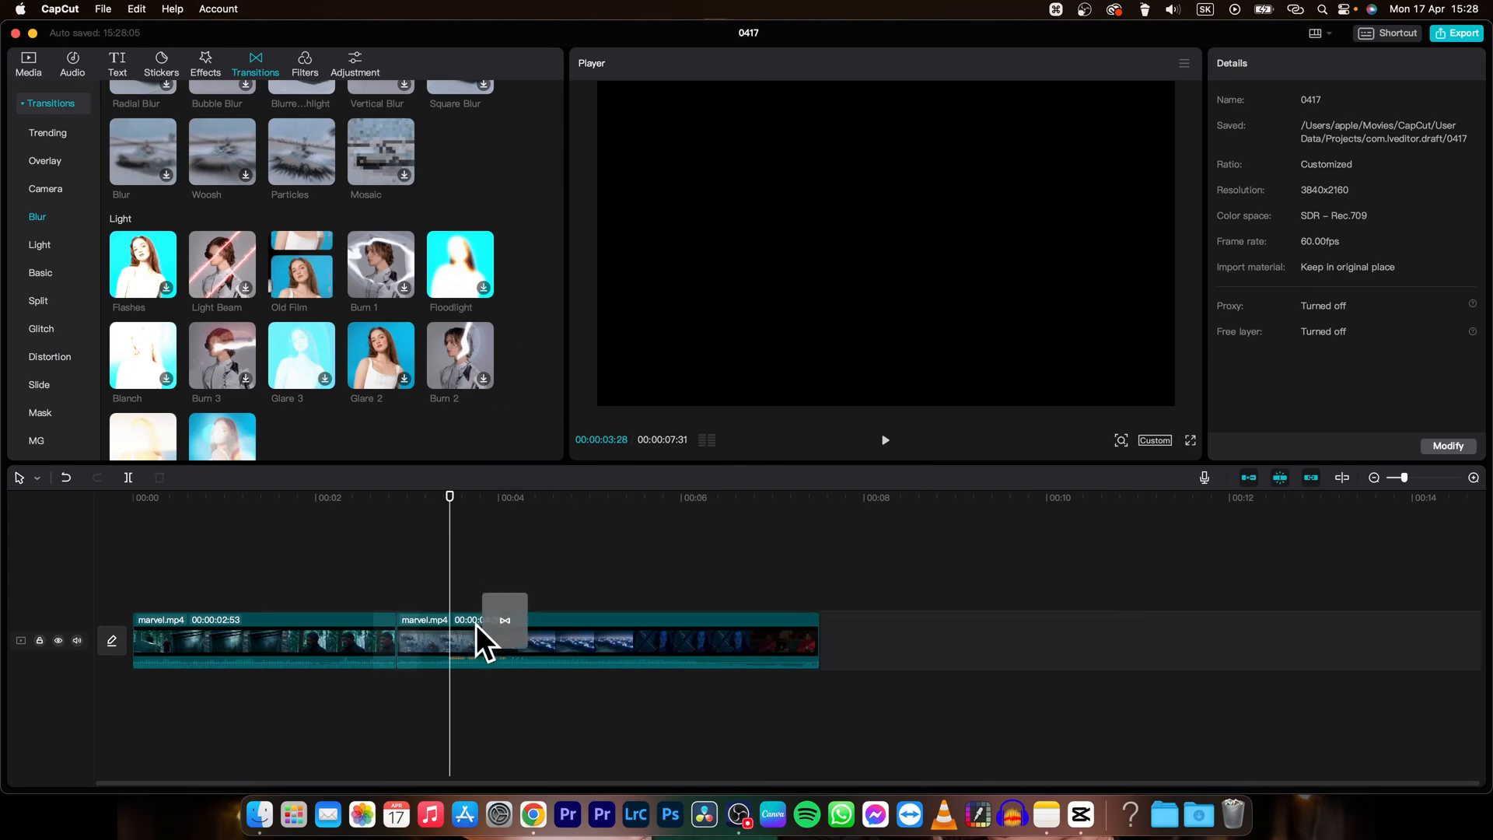
pyautogui.press('space')
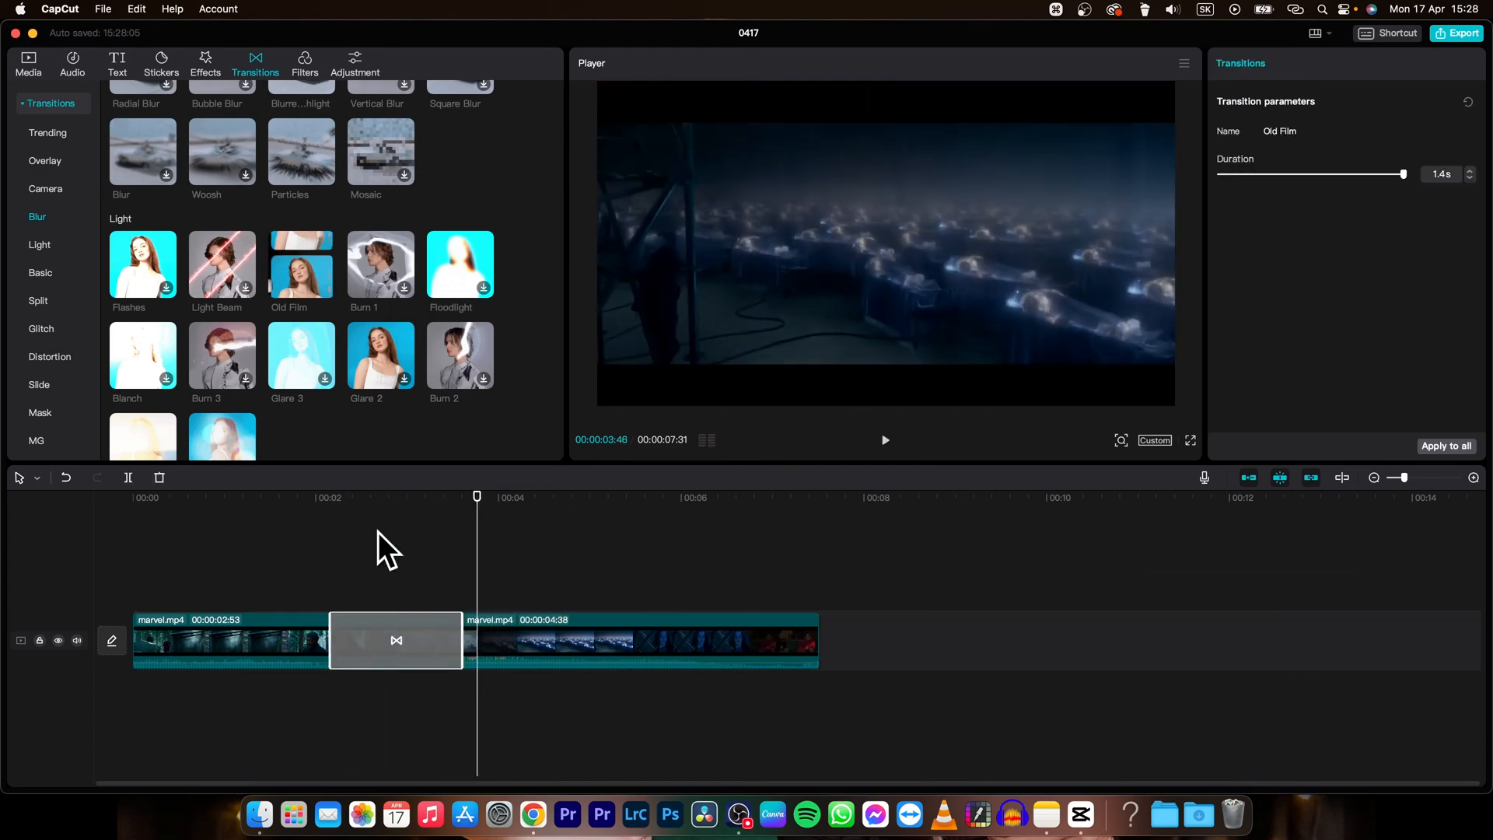
pyautogui.click(883, 440)
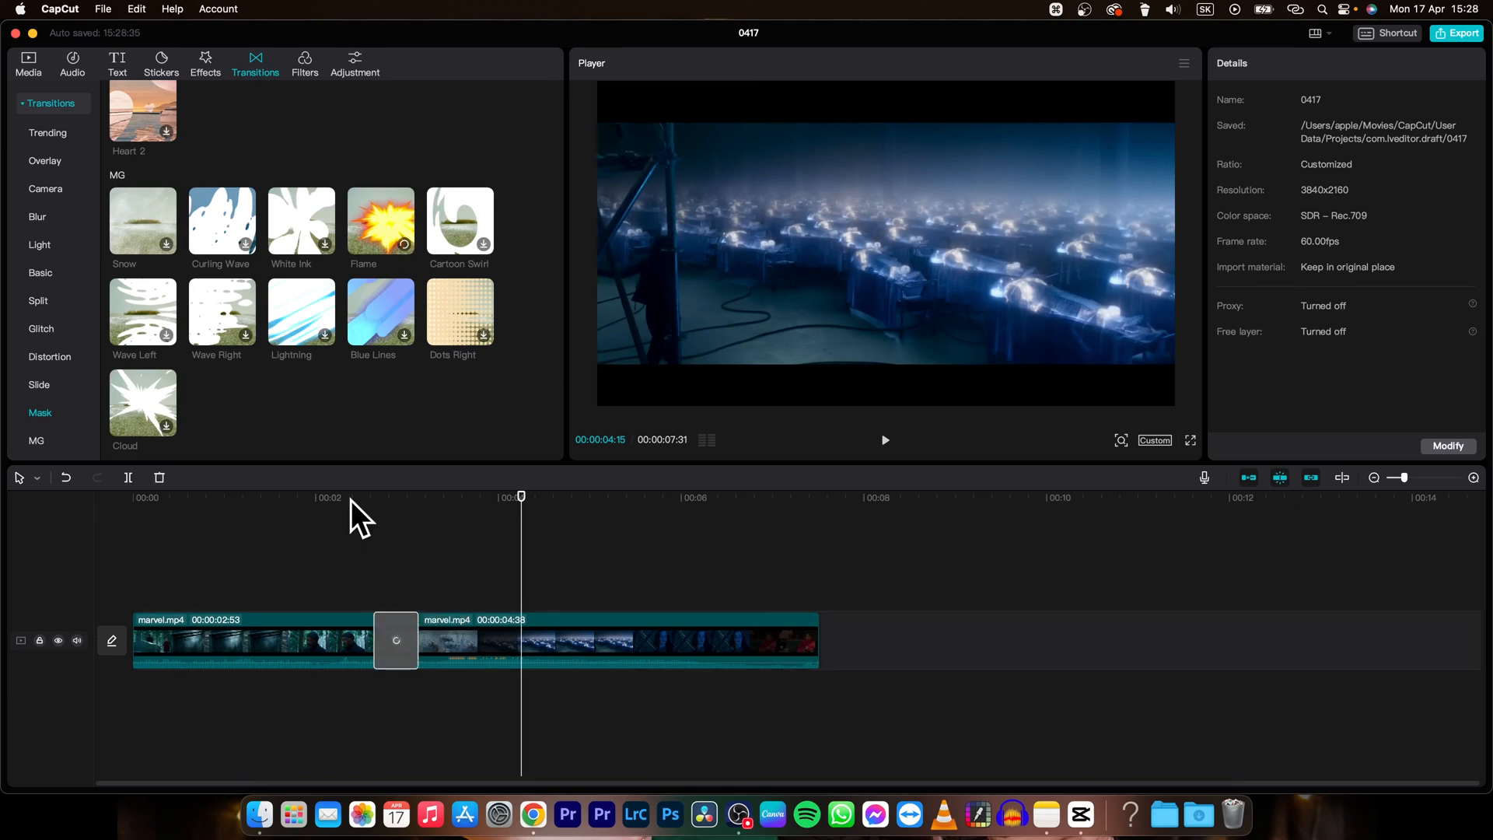
# - Lengthen the Flame transition to 1.4 s and play back the cut to check it
pyautogui.click(395, 639)
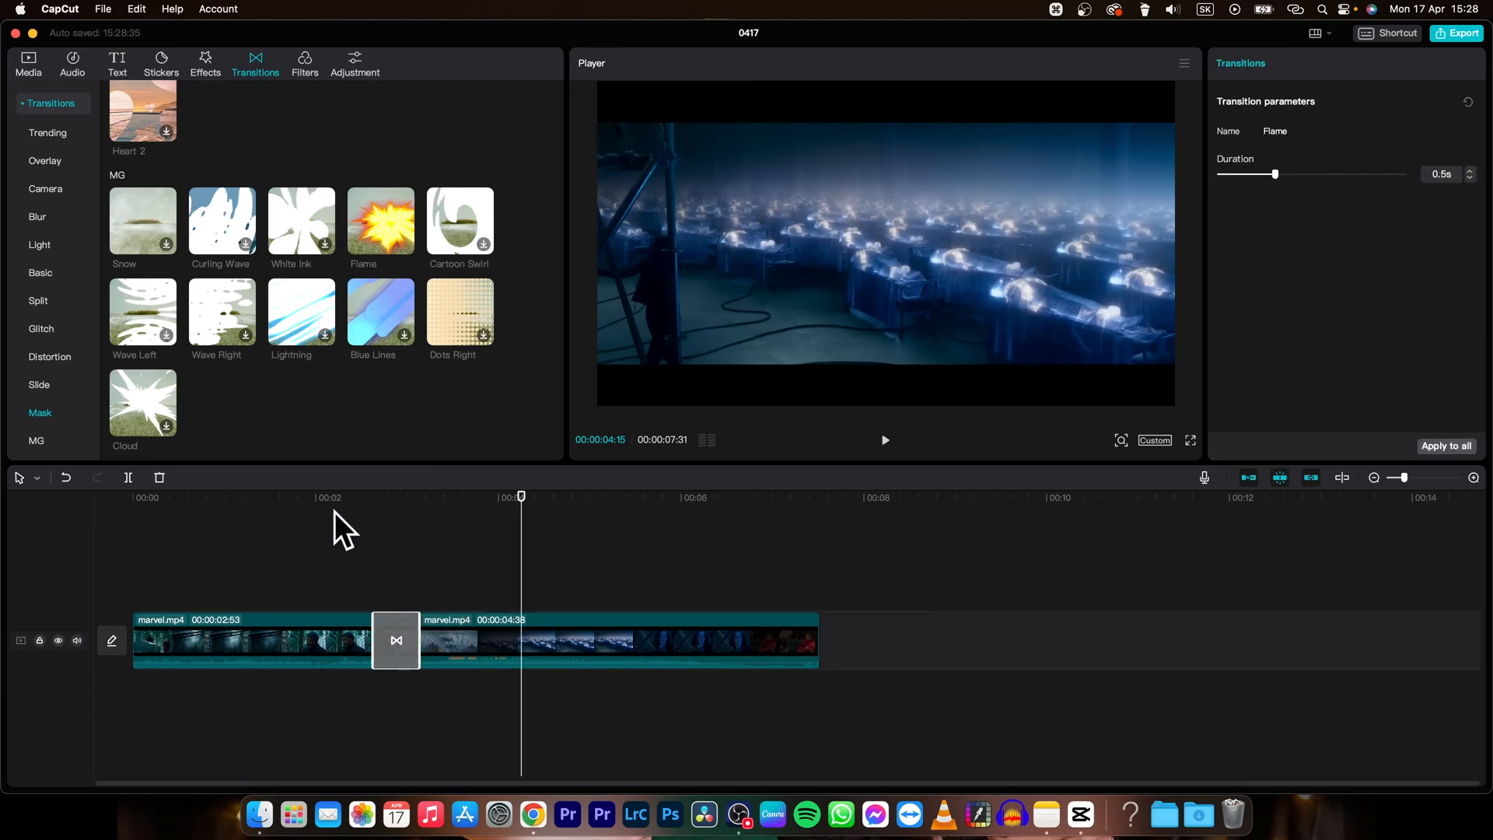
pyautogui.press('space')
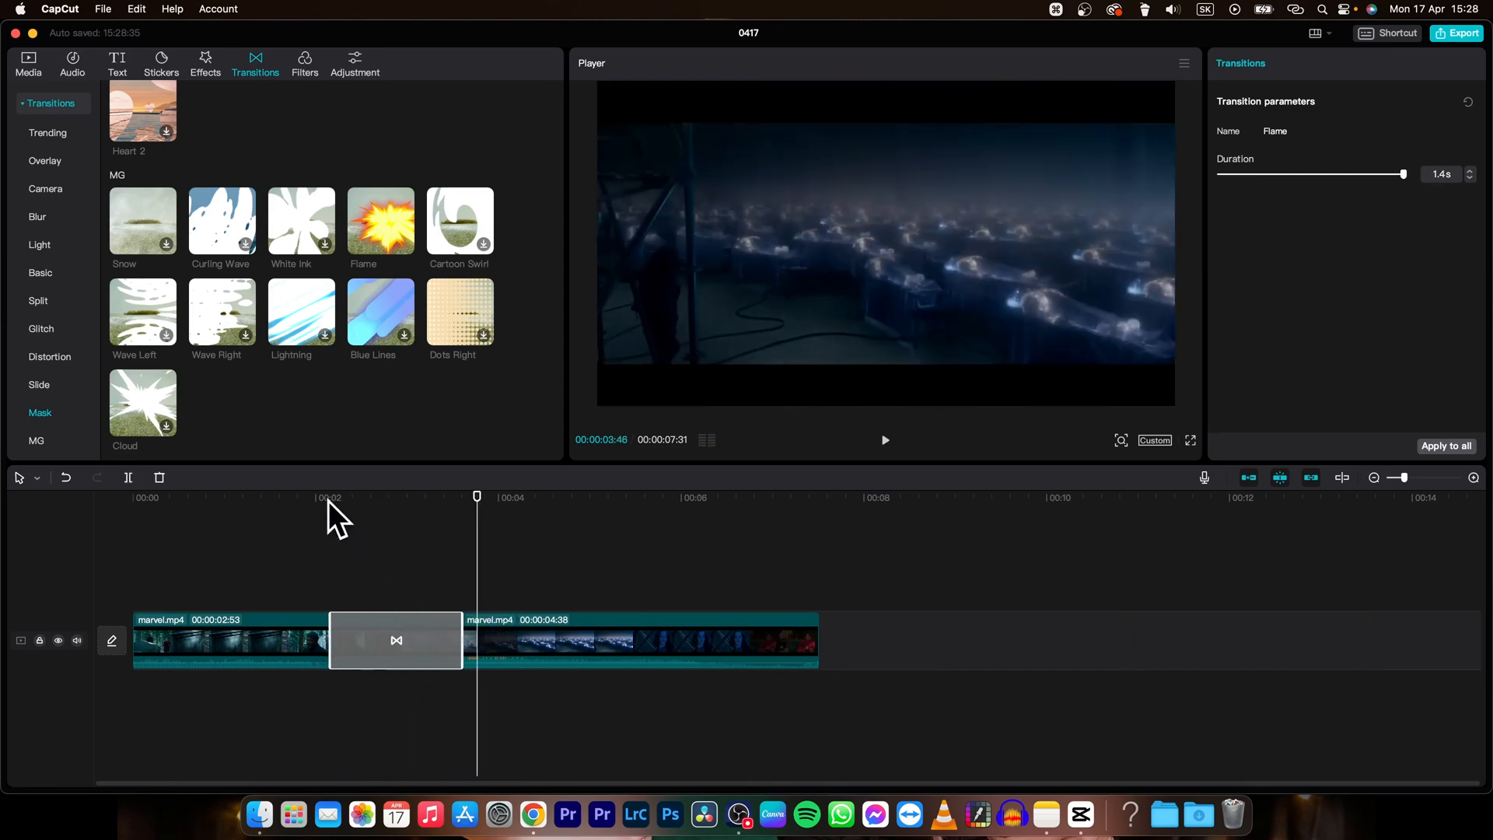
pyautogui.click(885, 440)
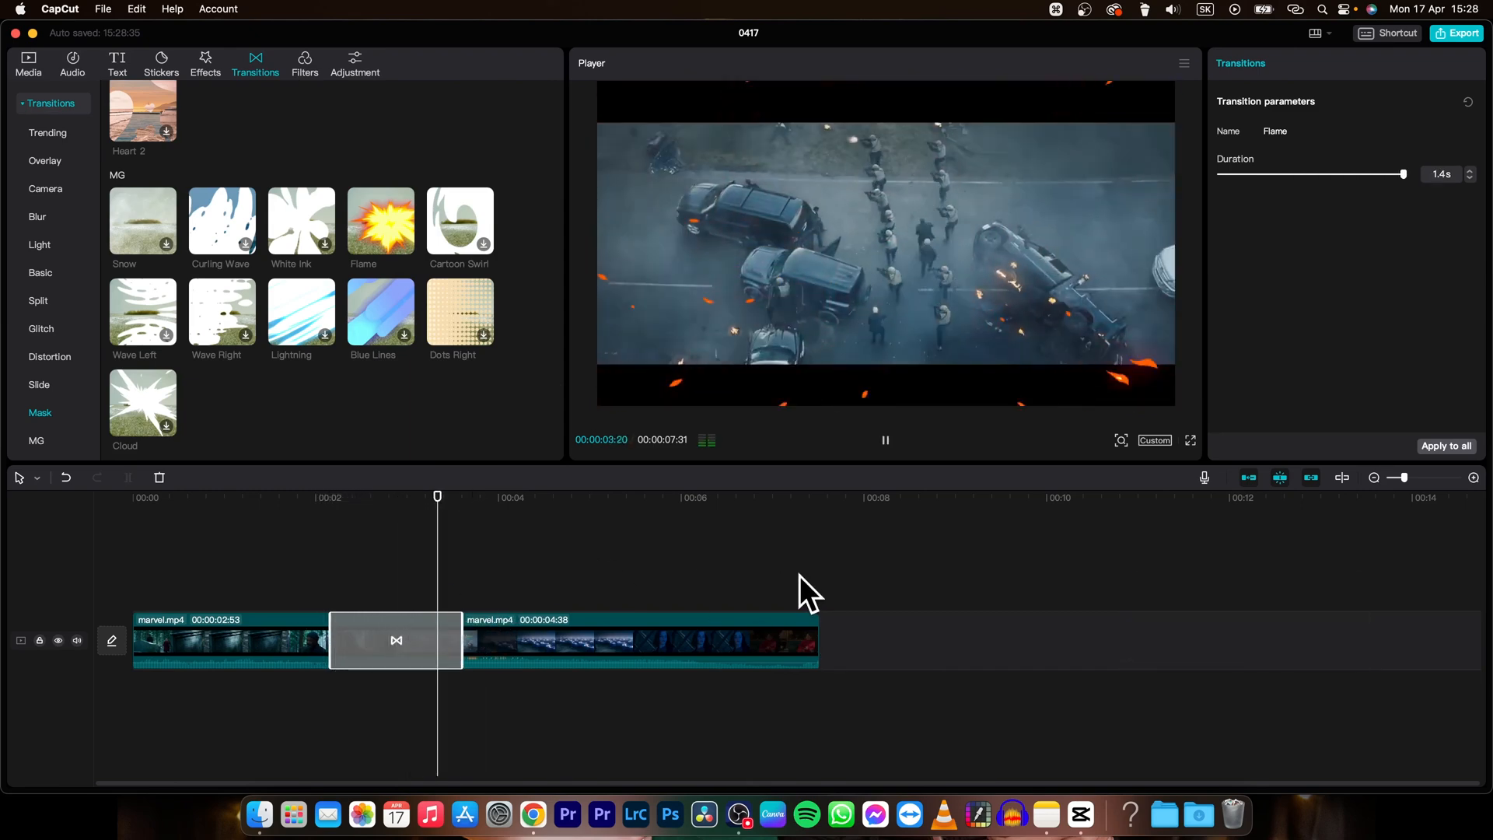
pyautogui.click(883, 440)
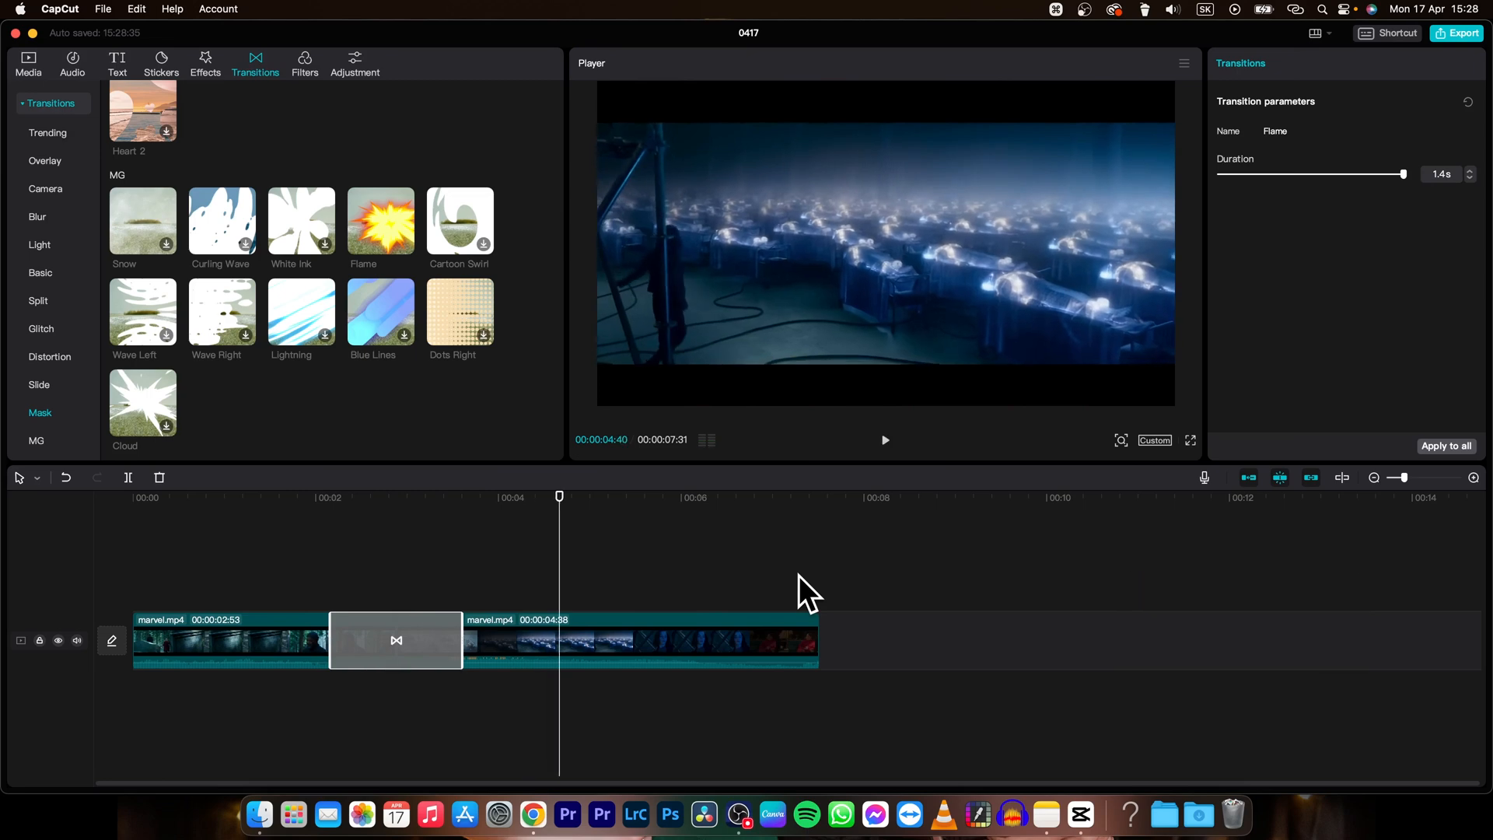